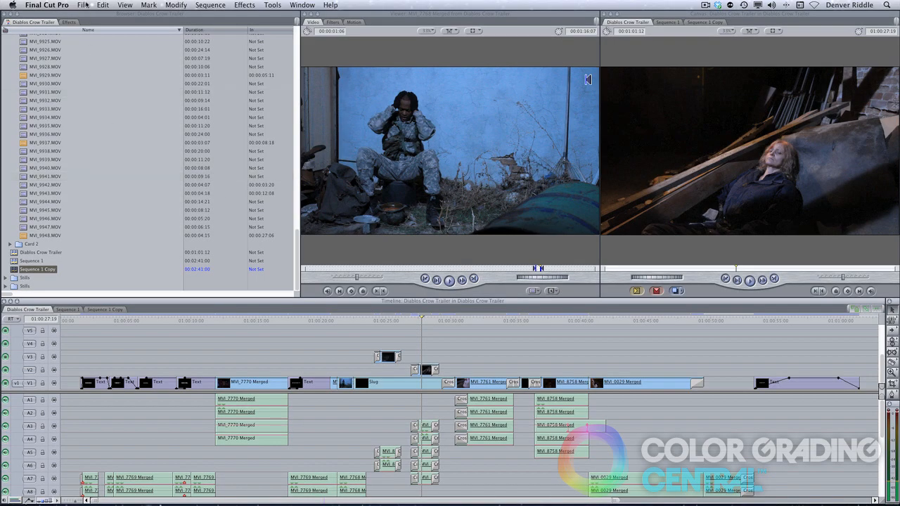
Point Media Manager's destination to a new 'Diablos Crow Trailer' folder on Blue Passport Active Proj.
left_click(83, 5)
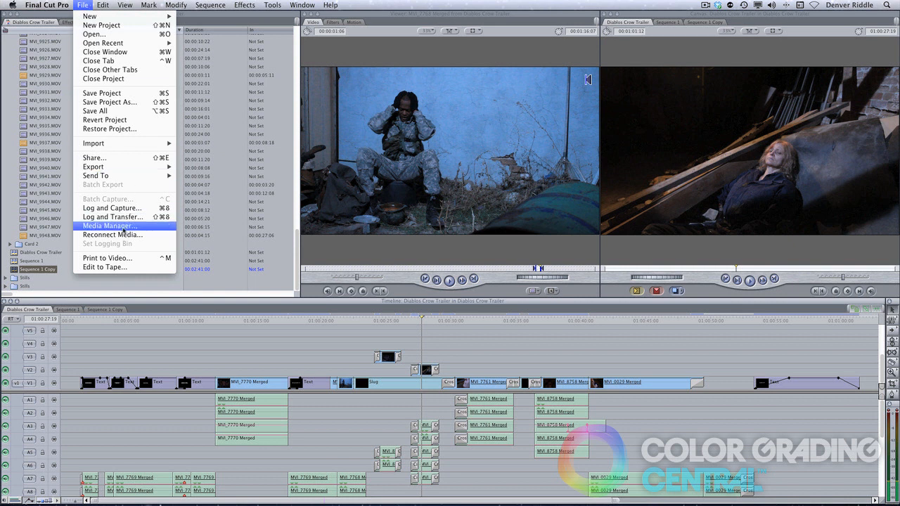
left_click(110, 226)
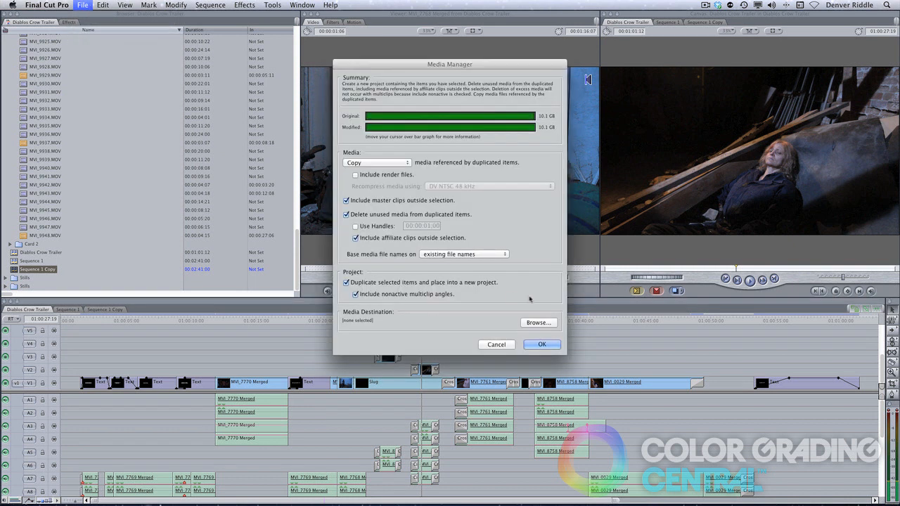
left_click(539, 322)
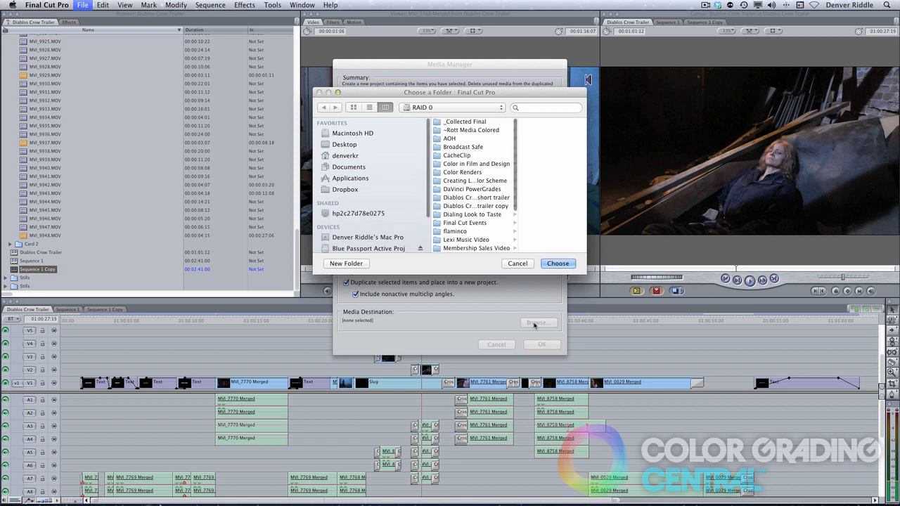
mouse_move(385, 171)
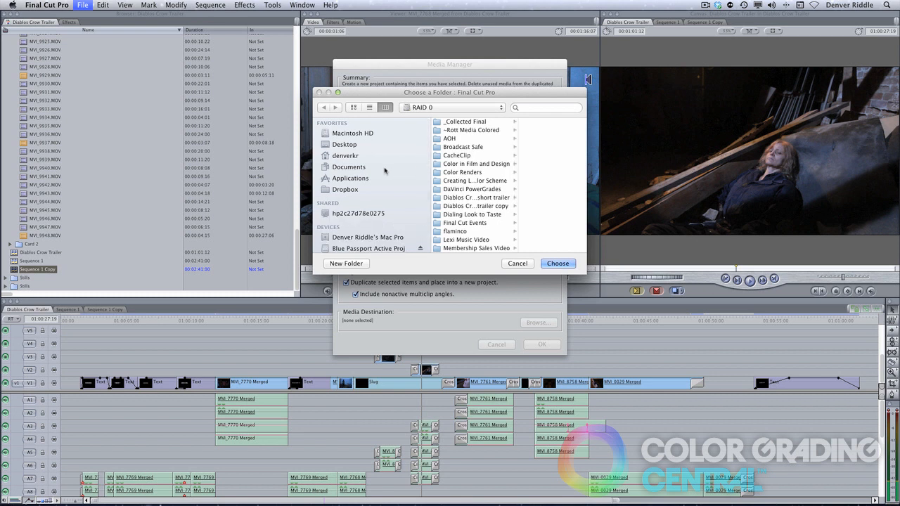
scroll("down", 3)
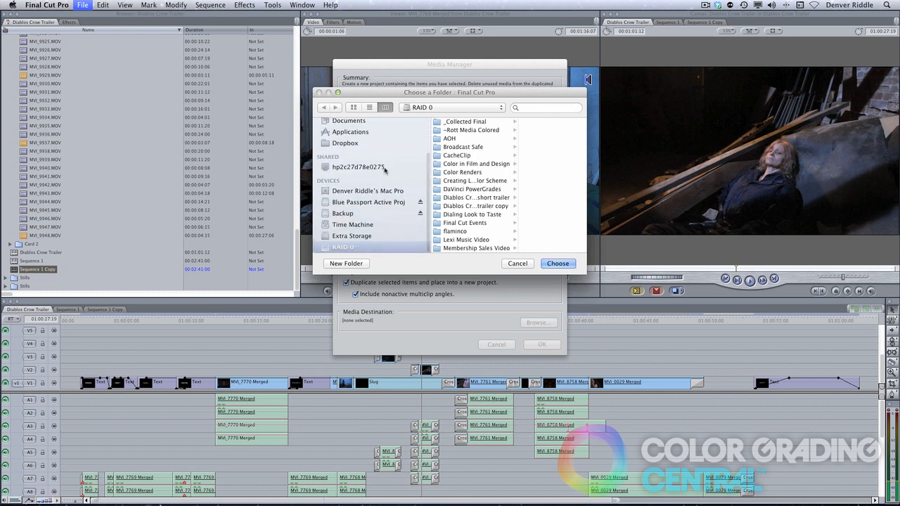
left_click(370, 201)
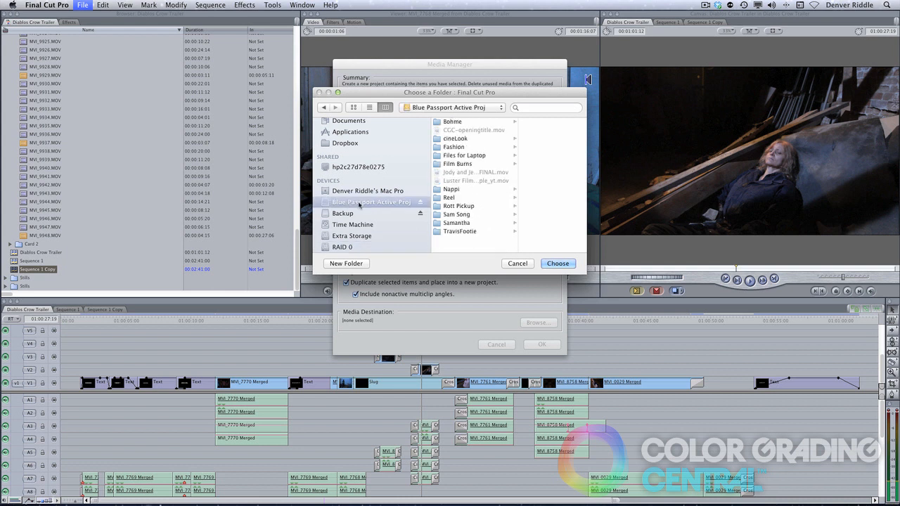
left_click(346, 262)
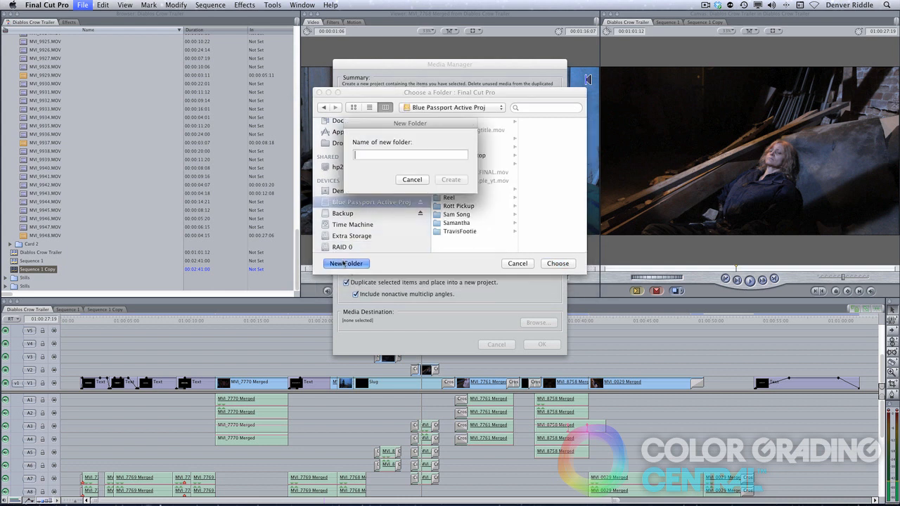
type("Diablos Crow")
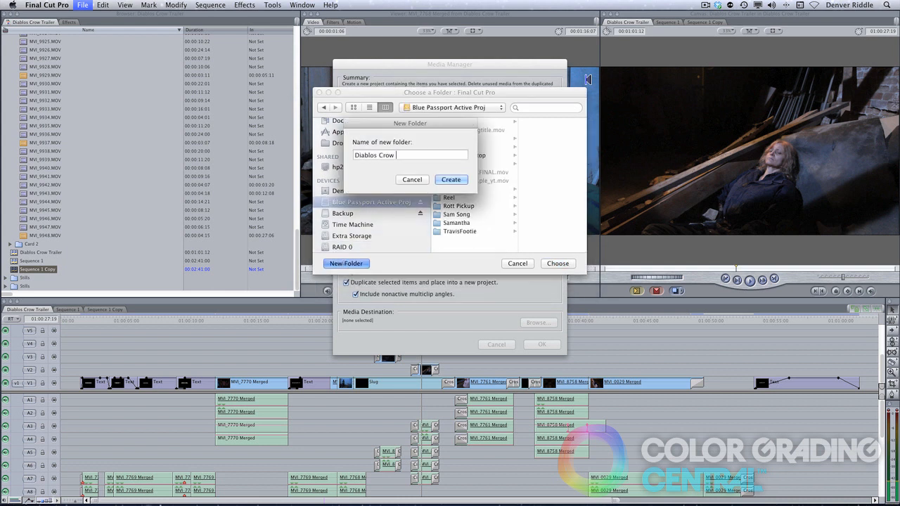
left_click(451, 180)
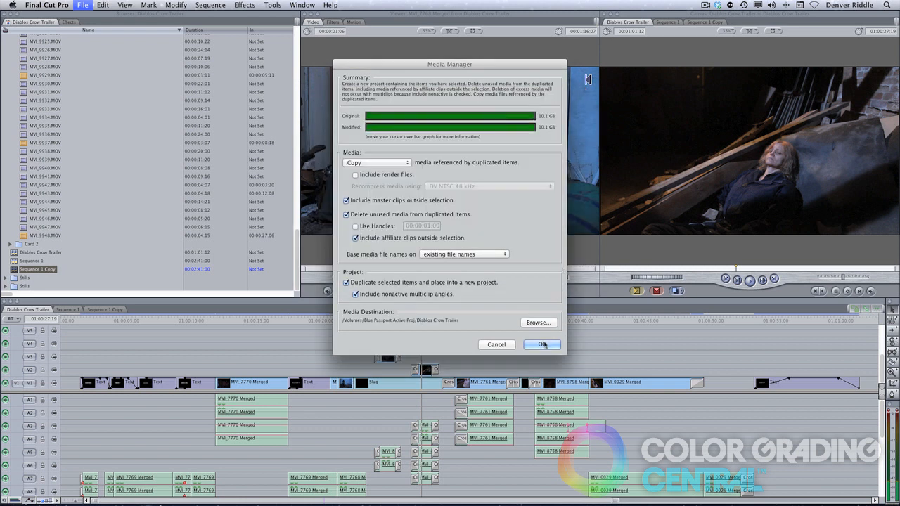
Run the Media Manager copy and save the Diablos Crow Trailer project file.
left_click(541, 345)
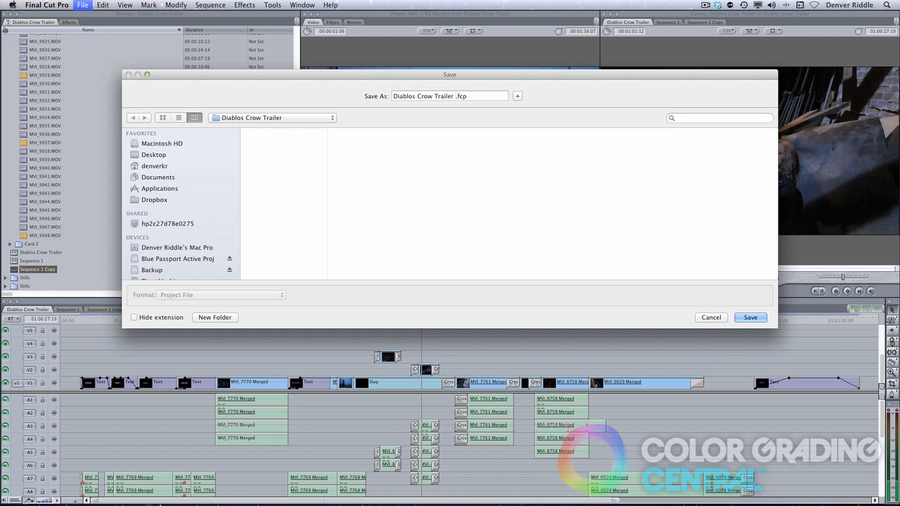
left_click(750, 317)
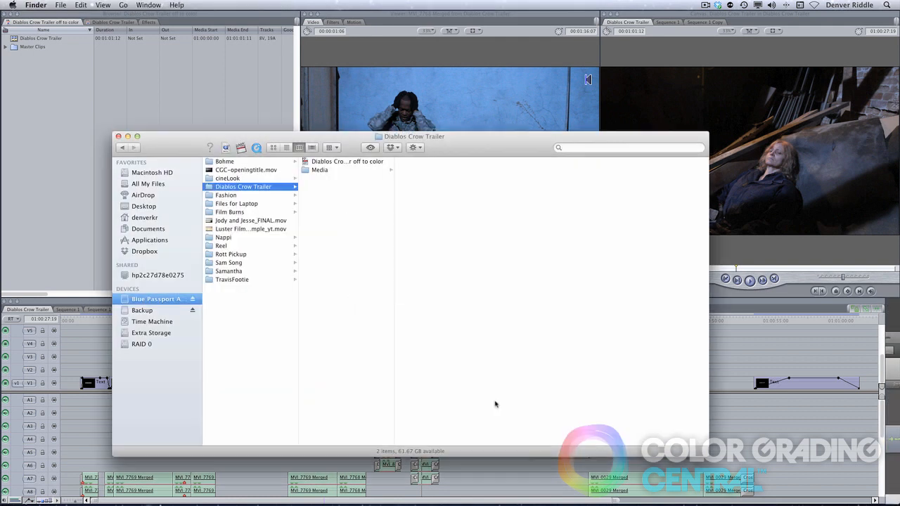
mouse_move(336, 163)
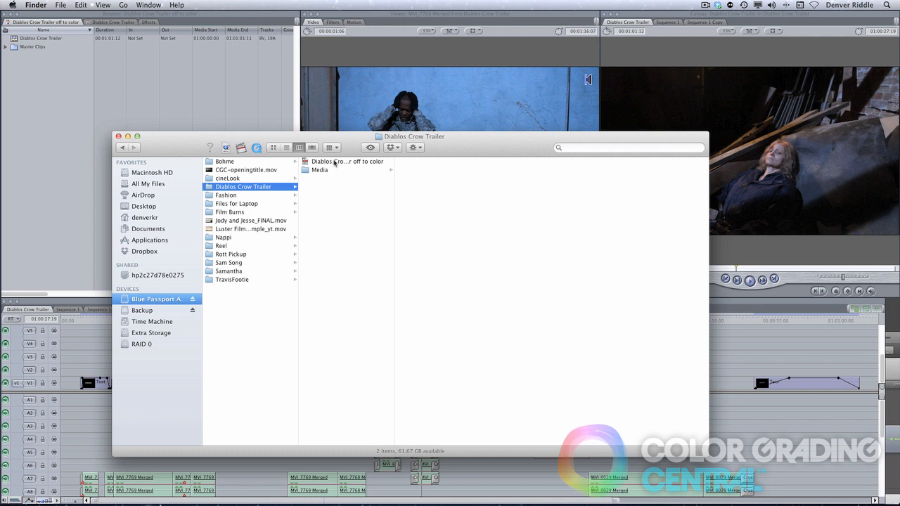
Browse the Diablos Crow Trailer folder in Finder and view its Media folder contents.
left_click(320, 169)
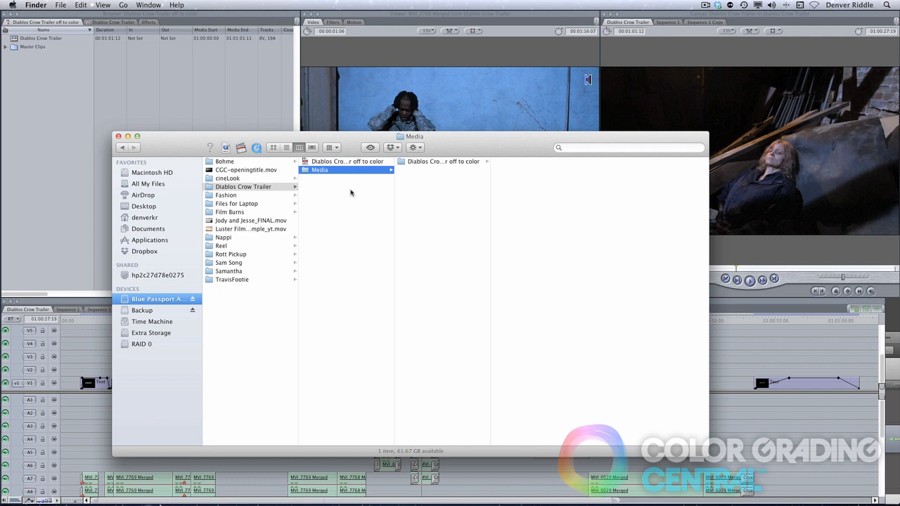
left_click(347, 161)
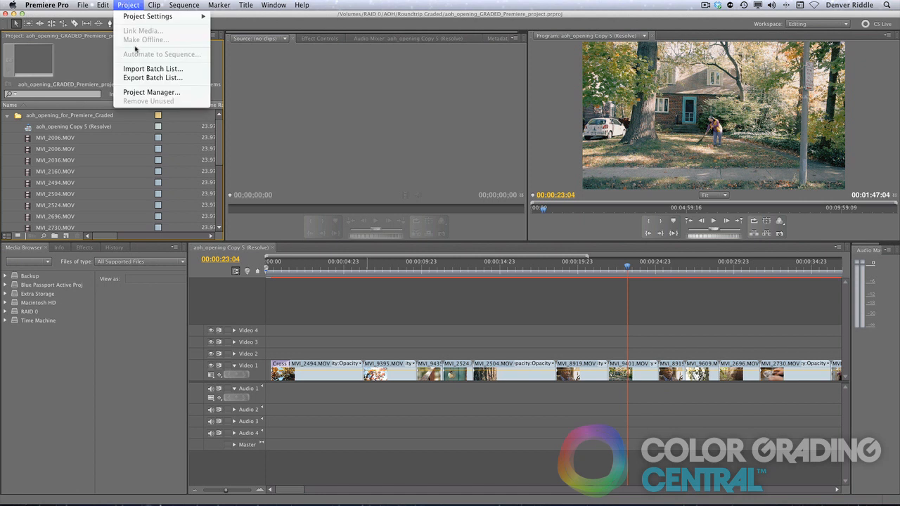
Choose Project Manager from Premiere Pro's Project menu.
left_click(151, 92)
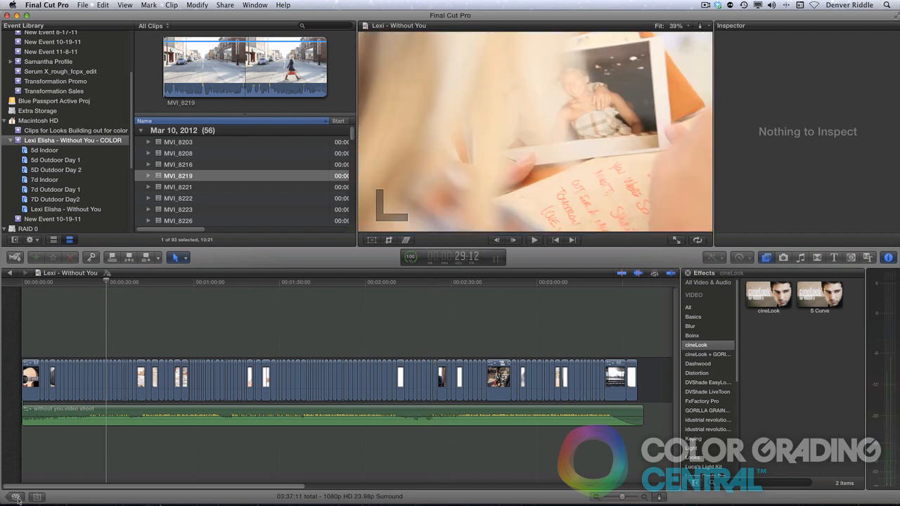
Duplicate the Lexi project as '_out to grad' with used clips only onto Blue Passport Active Proj.
left_click(14, 497)
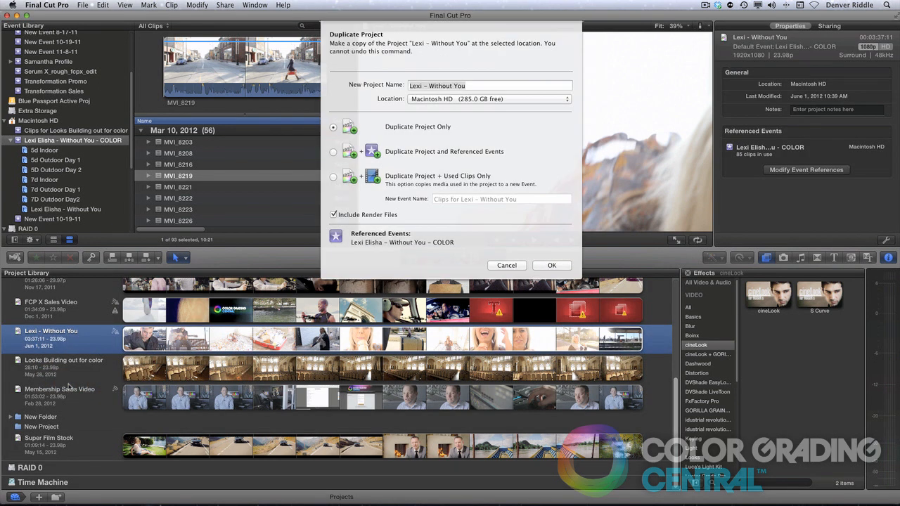
type("_out to grad")
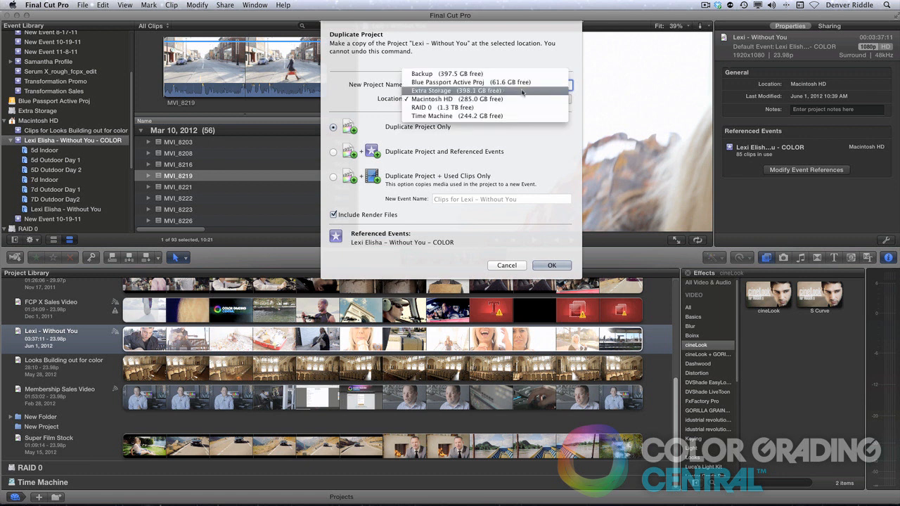
left_click(447, 82)
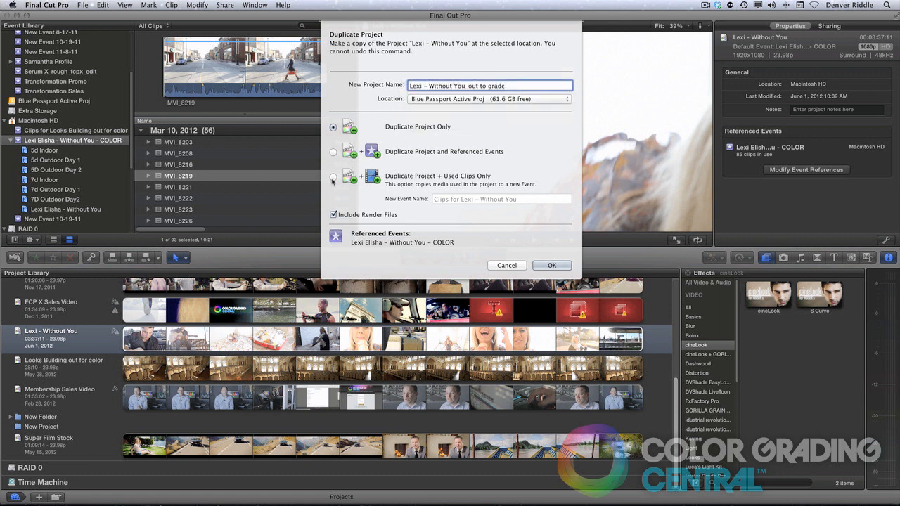
left_click(333, 177)
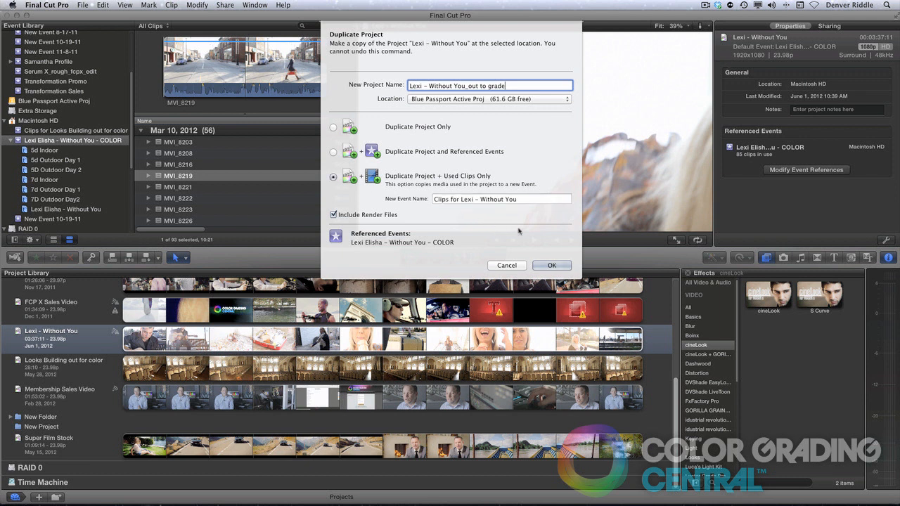
left_click(552, 265)
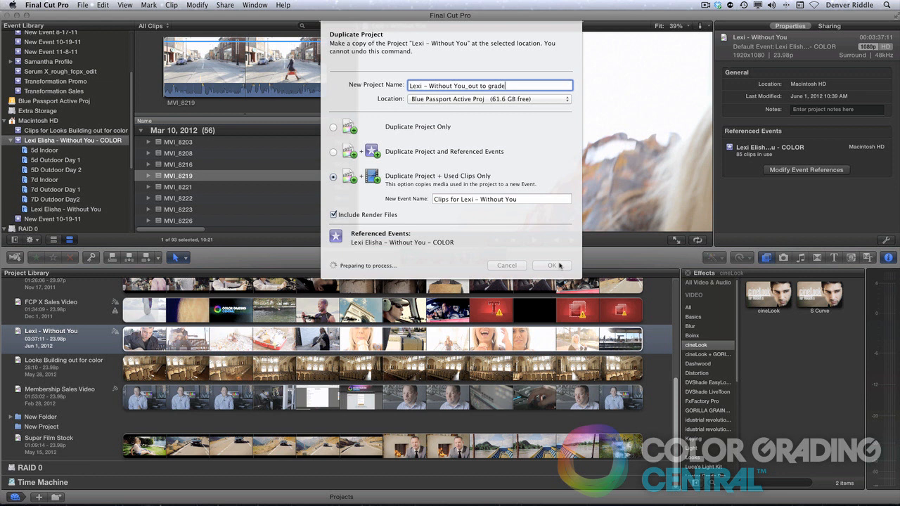
left_click(552, 265)
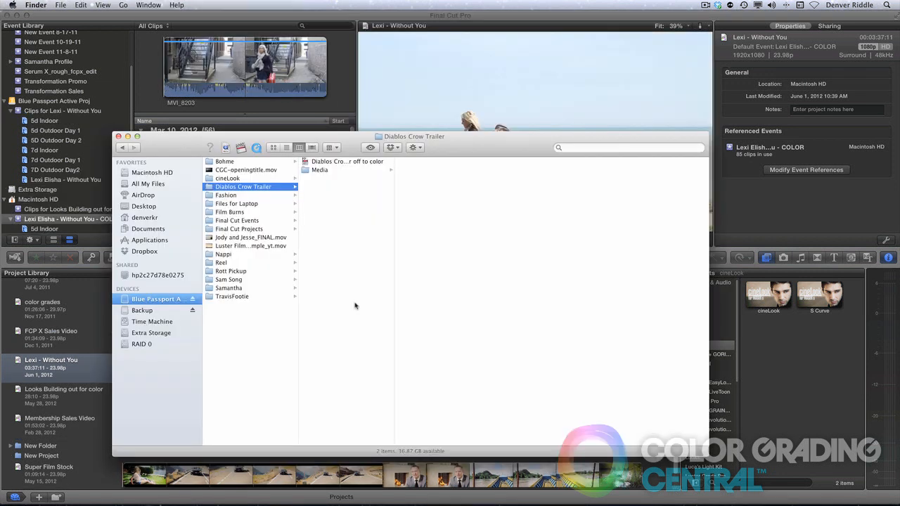
mouse_move(328, 267)
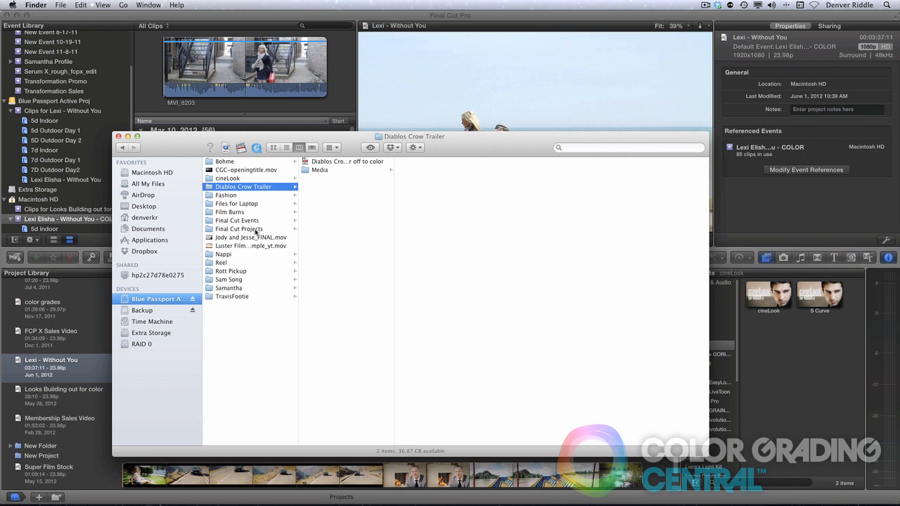
Inspect Final Cut Projects, Final Cut Events and the Clips for Lexi – Without You event.
left_click(344, 161)
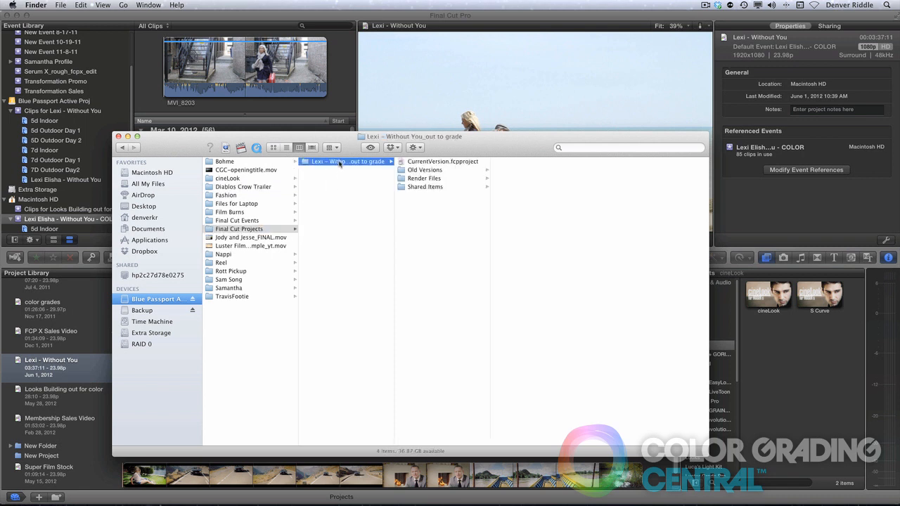
left_click(237, 220)
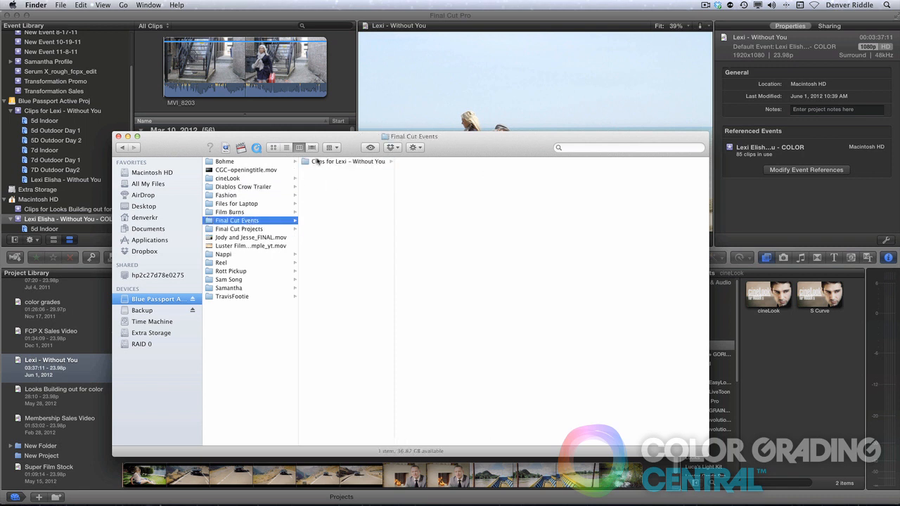
left_click(426, 178)
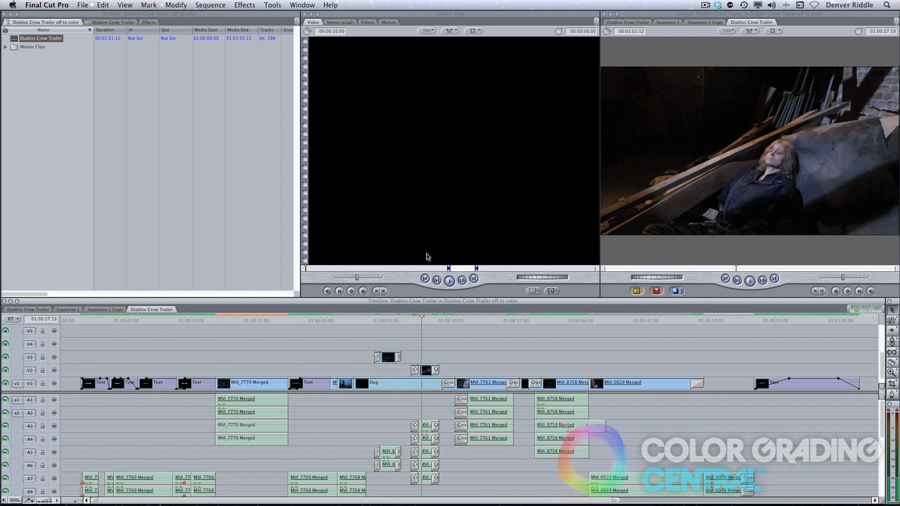
left_click(82, 5)
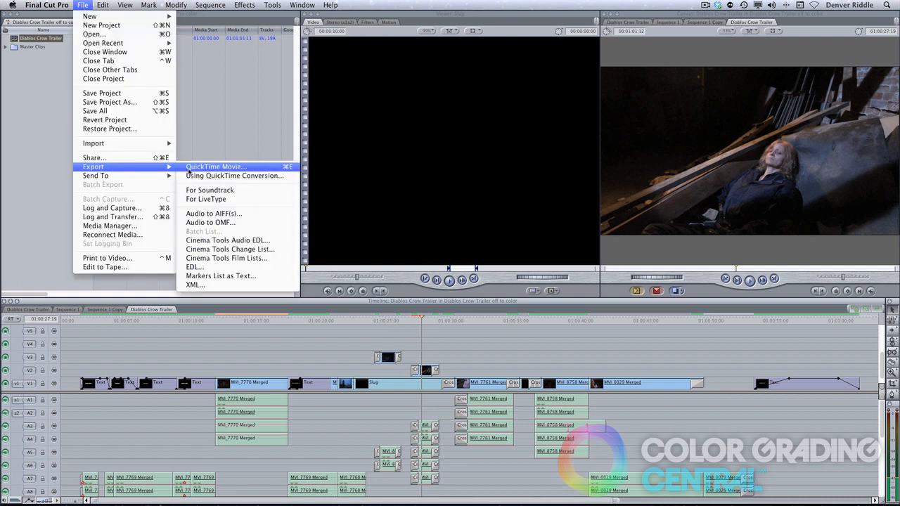
left_click(214, 167)
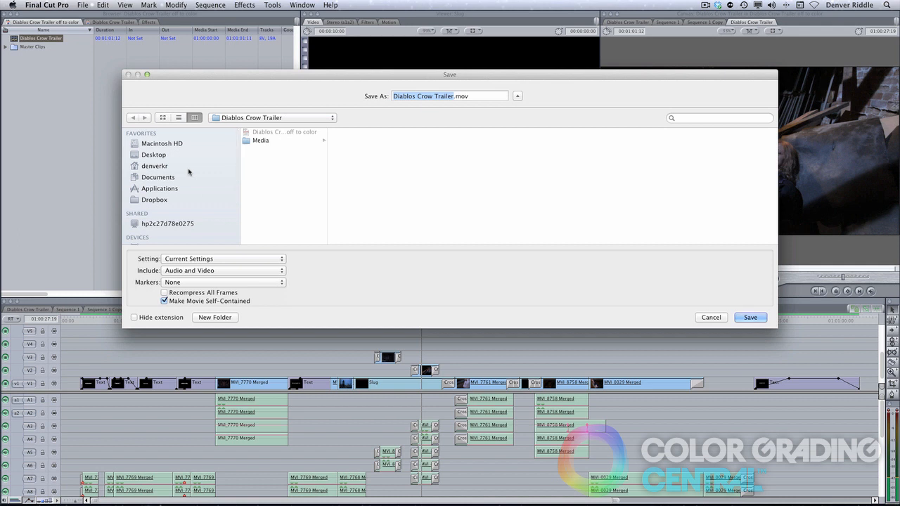
left_click(750, 317)
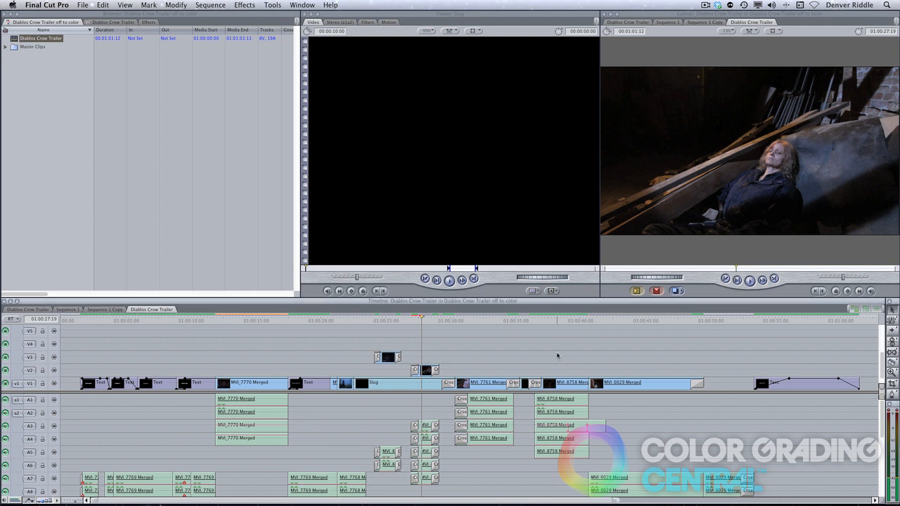
Bring up the context menu on the trailer sequence in the Browser to duplicate it.
right_click(40, 38)
type("Diablos Crow Trailer for Resolve")
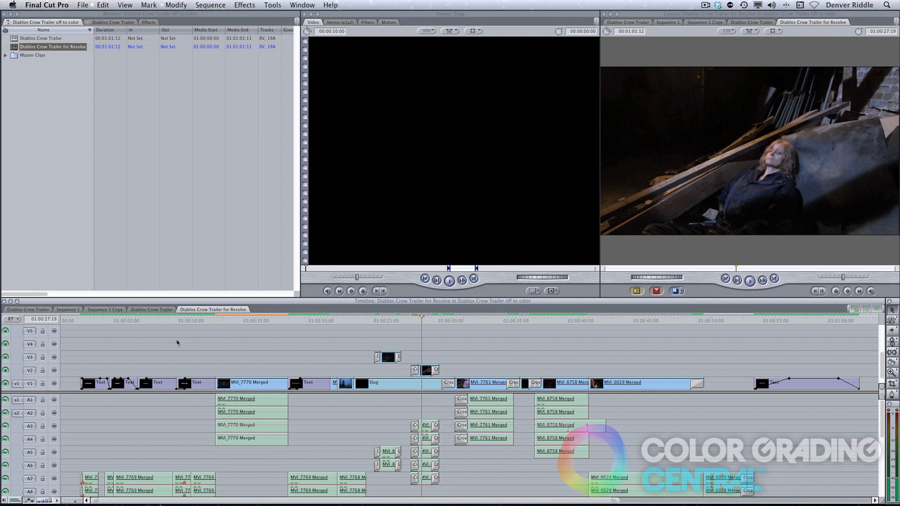
mouse_move(384, 388)
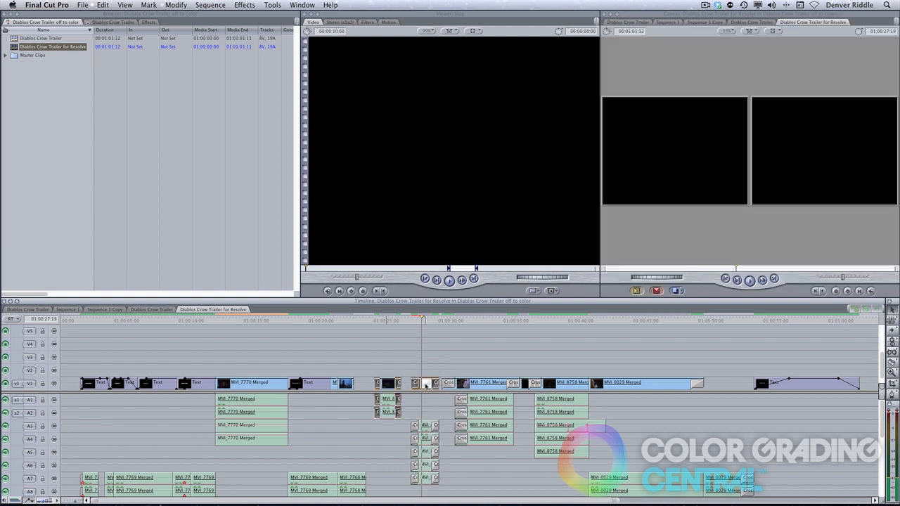
left_click(360, 320)
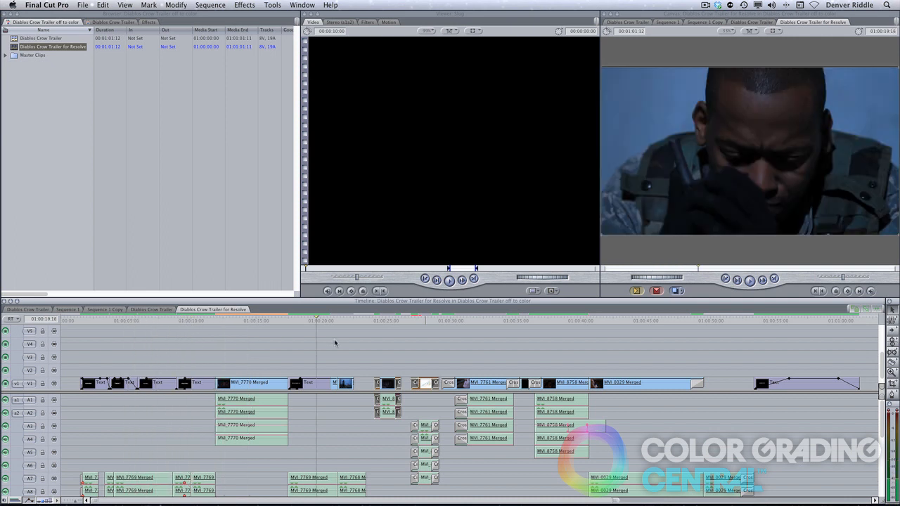
left_click(372, 321)
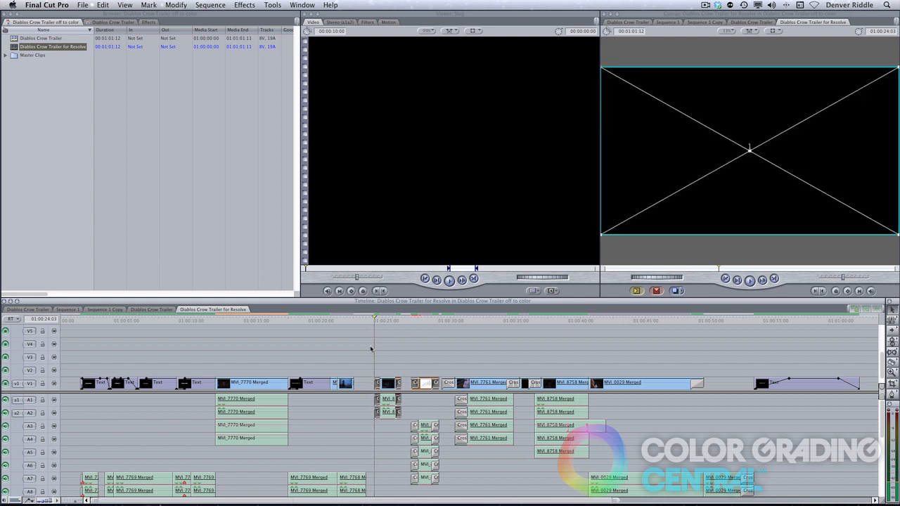
Apply Remove Attributes to the selected clips with Basic Motion and Opacity ticked.
right_click(250, 383)
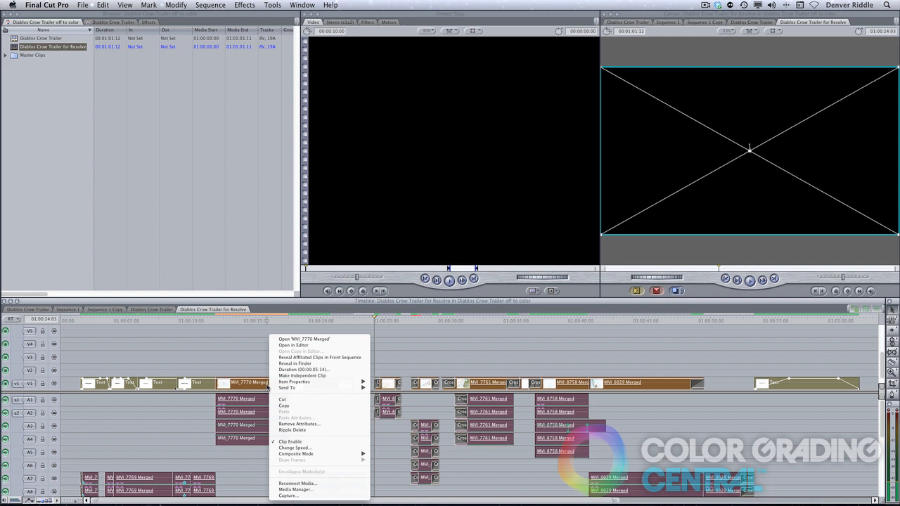
mouse_move(299, 423)
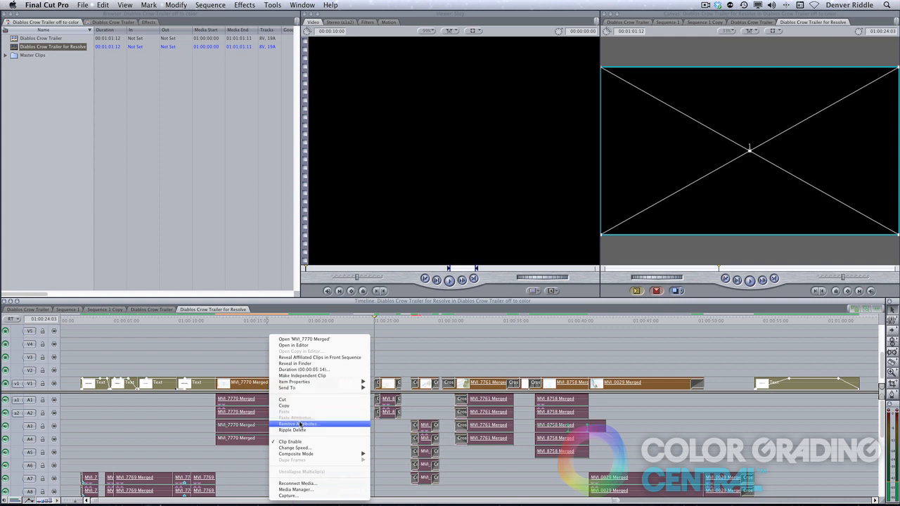
left_click(299, 423)
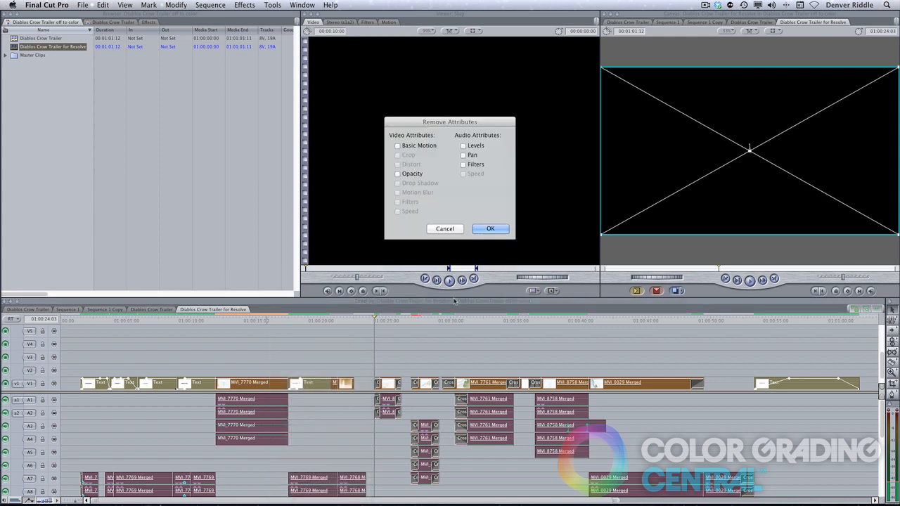
left_click(398, 145)
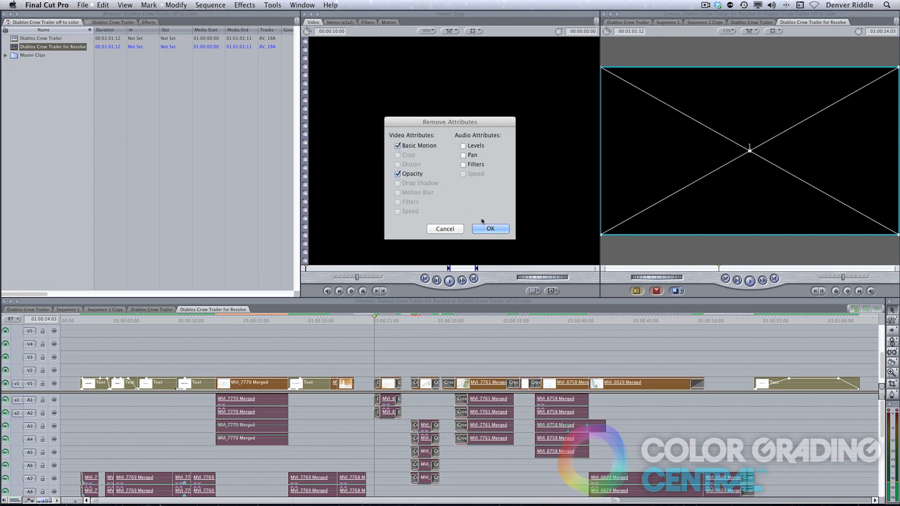
left_click(489, 229)
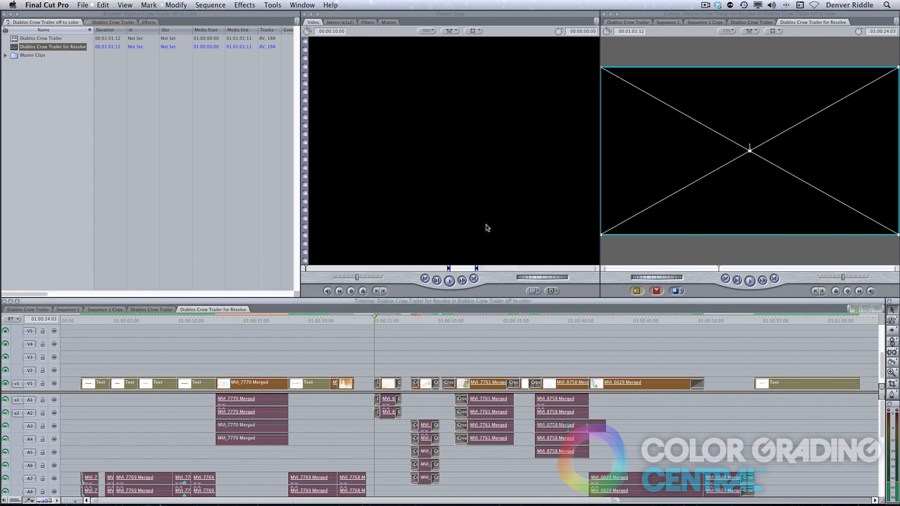